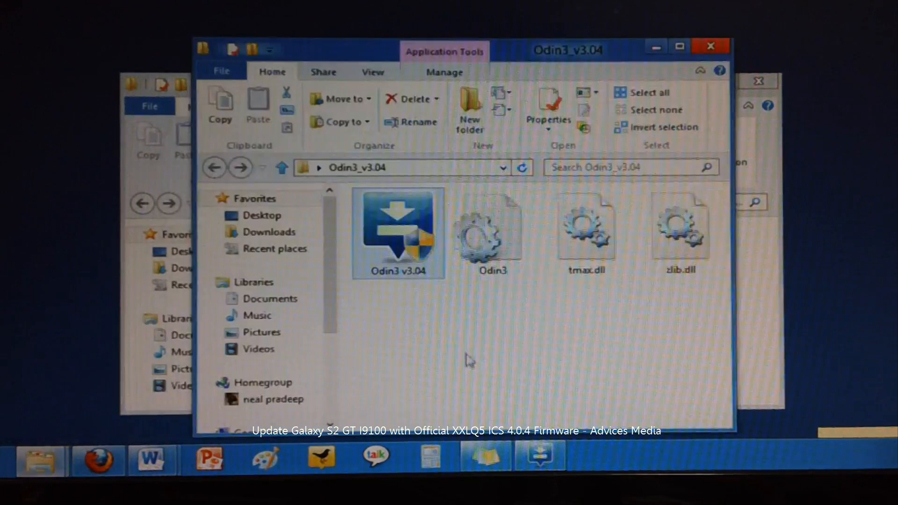
pyautogui.moveTo(501, 348)
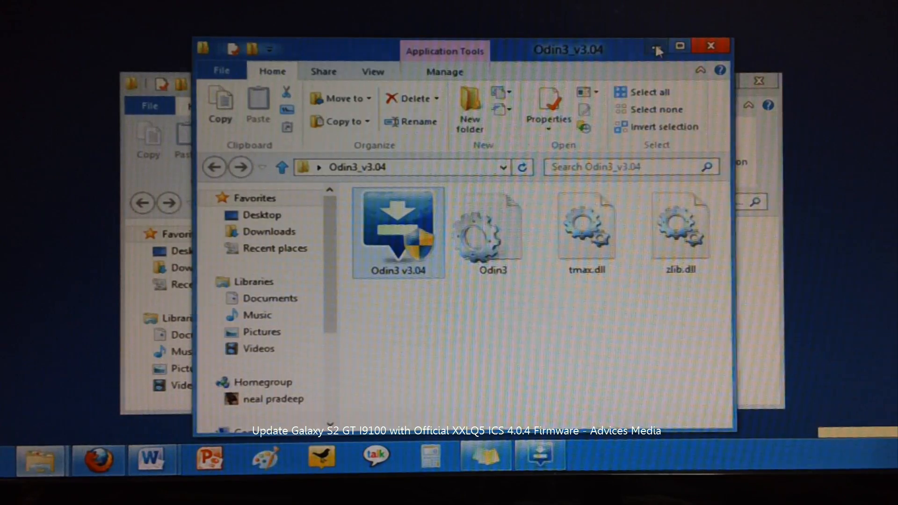
# Run the Odin3 v3.04 application from the Odin3_v3.04 folder
pyautogui.doubleClick(398, 229)
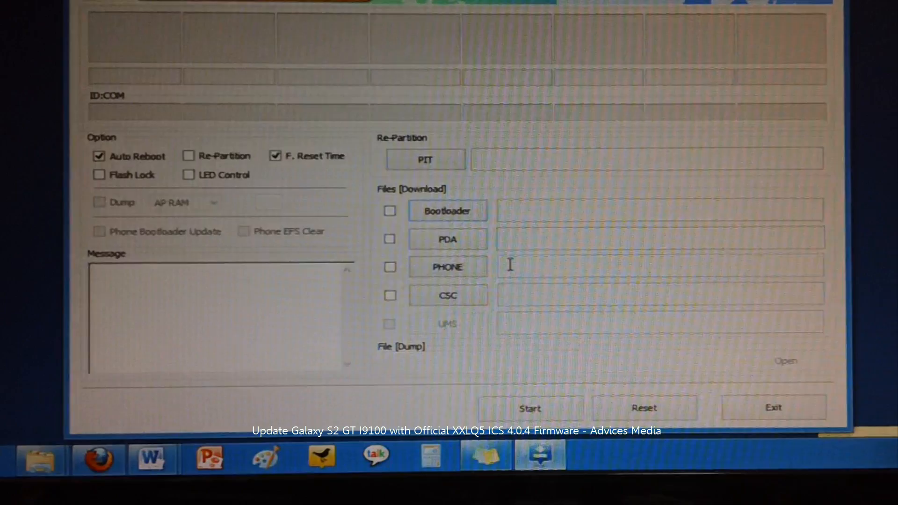